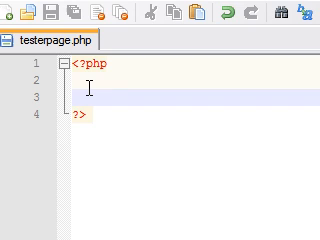
pyautogui.write('$')
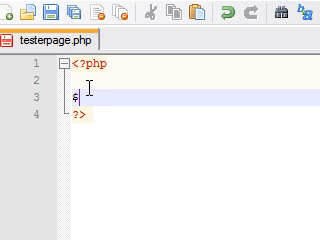
pyautogui.write('num')
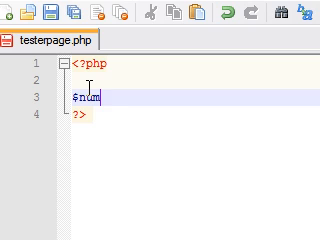
pyautogui.write('=1;')
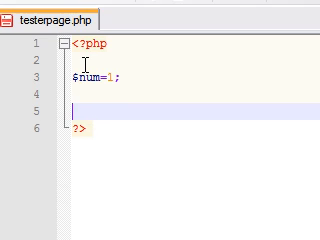
pyautogui.write('while (')
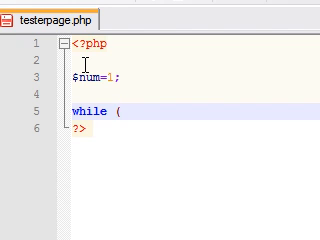
pyautogui.write('$num')
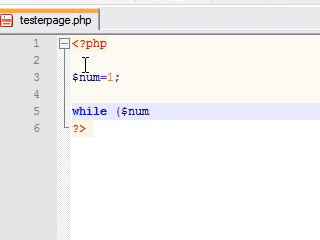
pyautogui.write('<=')
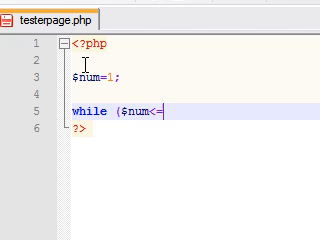
pyautogui.write('5)')
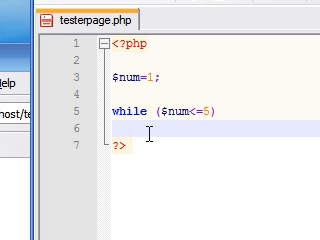
pyautogui.write('{}')
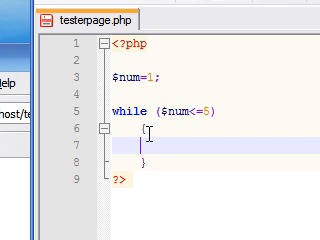
pyautogui.write('echo')
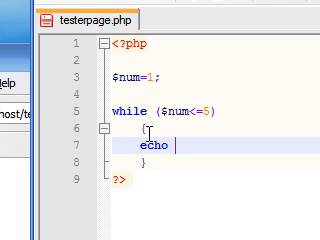
pyautogui.write('$n')
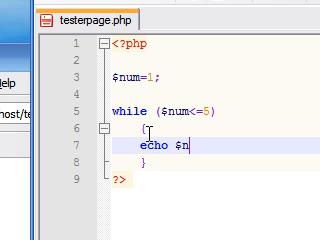
pyautogui.write('um')
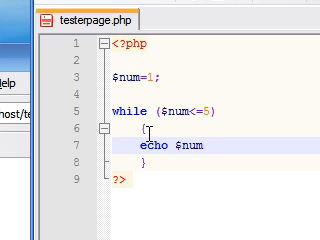
pyautogui.write('."')
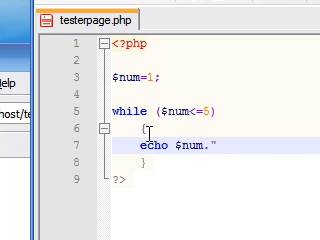
pyautogui.write('<')
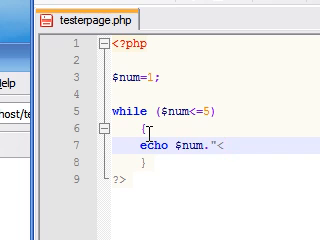
pyautogui.write('br/>";')
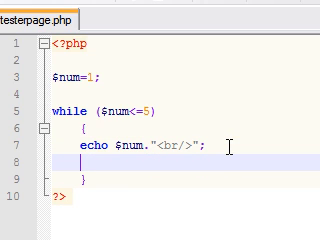
pyautogui.write('$')
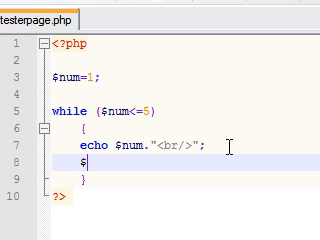
pyautogui.write('num')
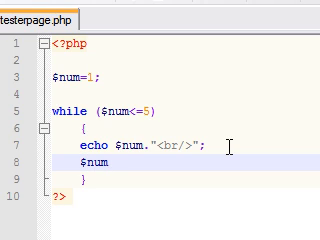
pyautogui.write('++')
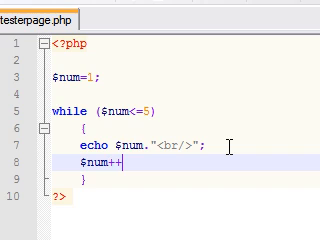
pyautogui.write(';')
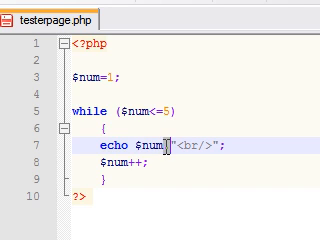
pyautogui.write('.')
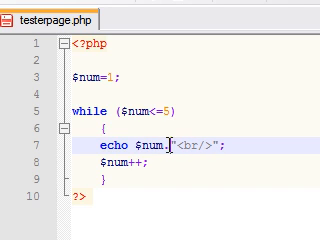